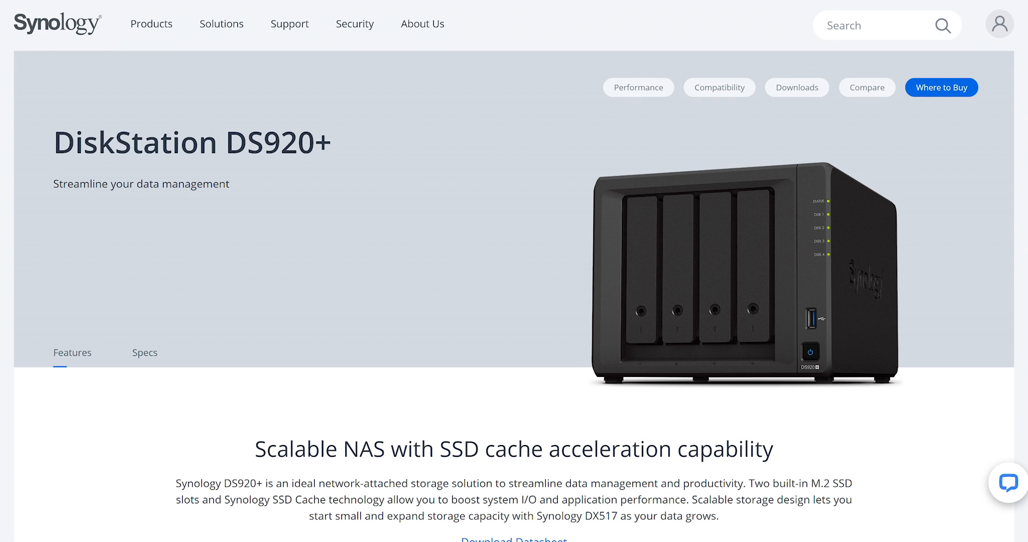
Step: Connect to the DS920+ found by Web Assistant and sign in to DSM as Admin
scroll("down", 3)
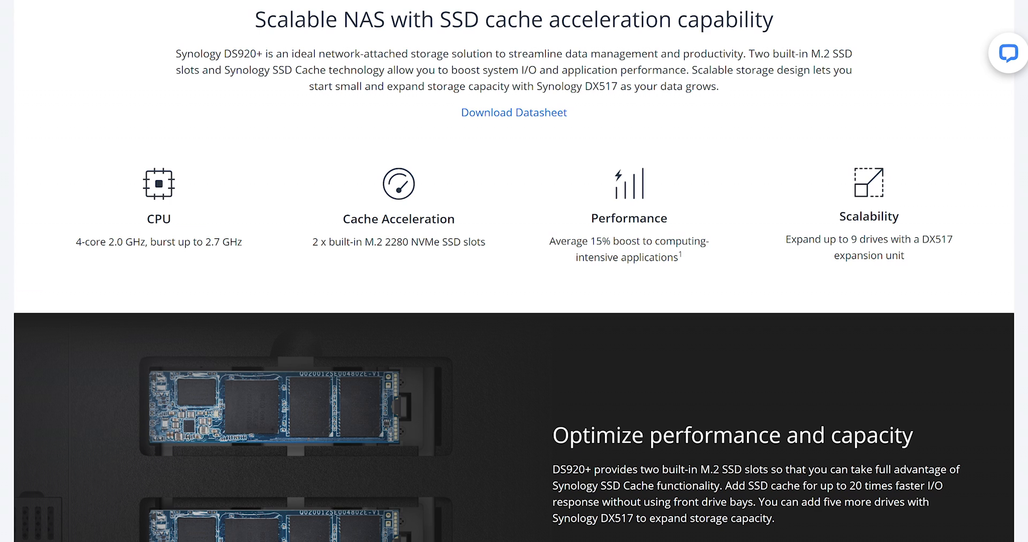
scroll("down", 3)
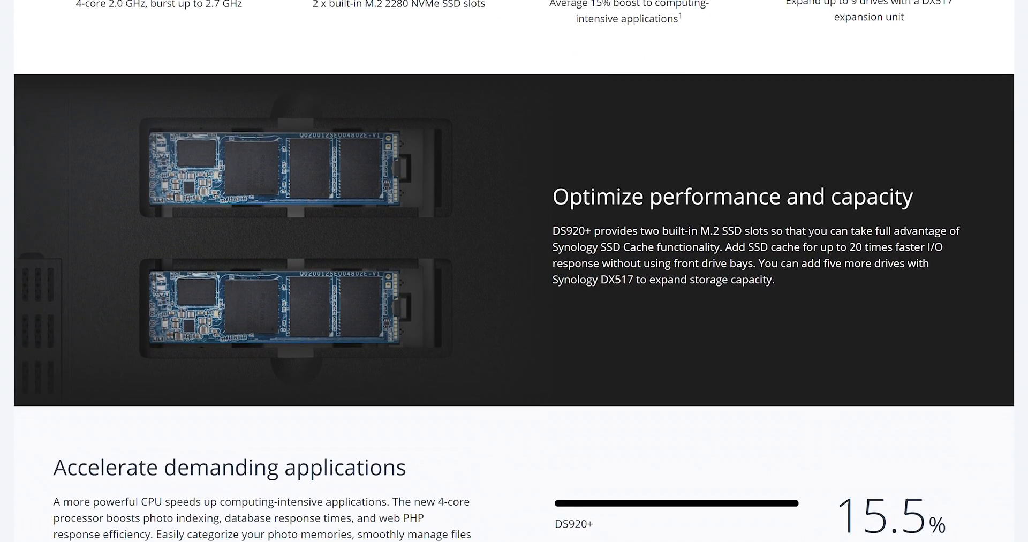
scroll("down", 3)
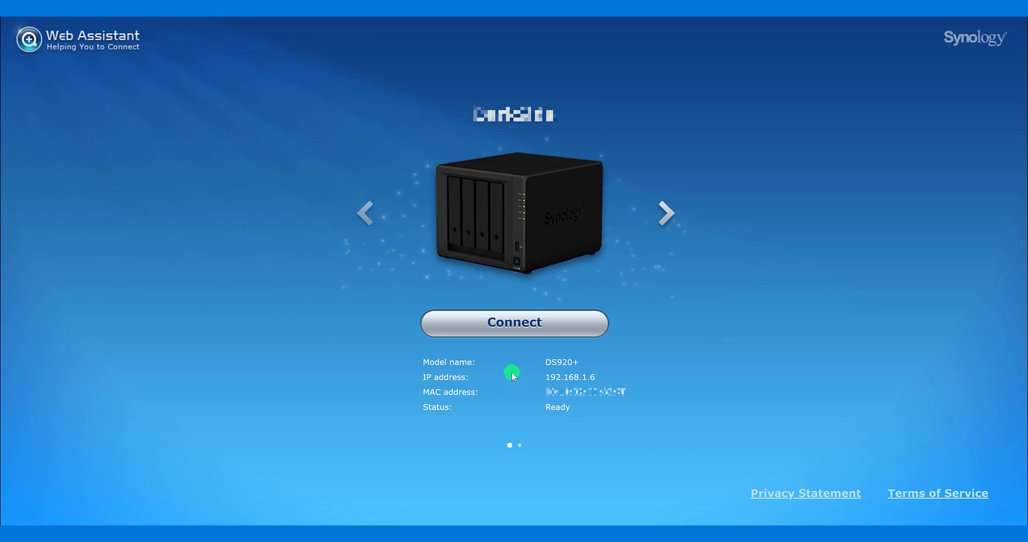
left_click(514, 322)
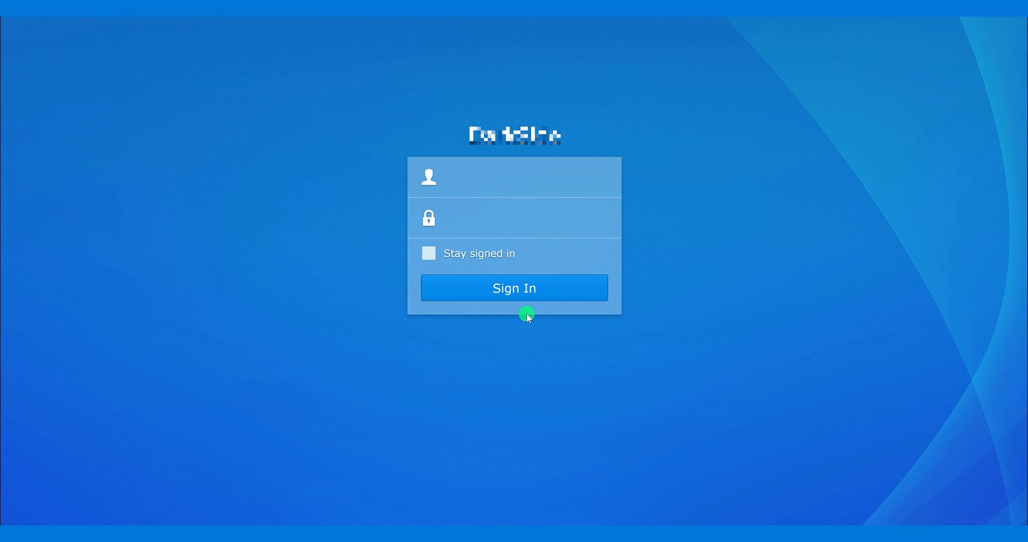
type("Admin")
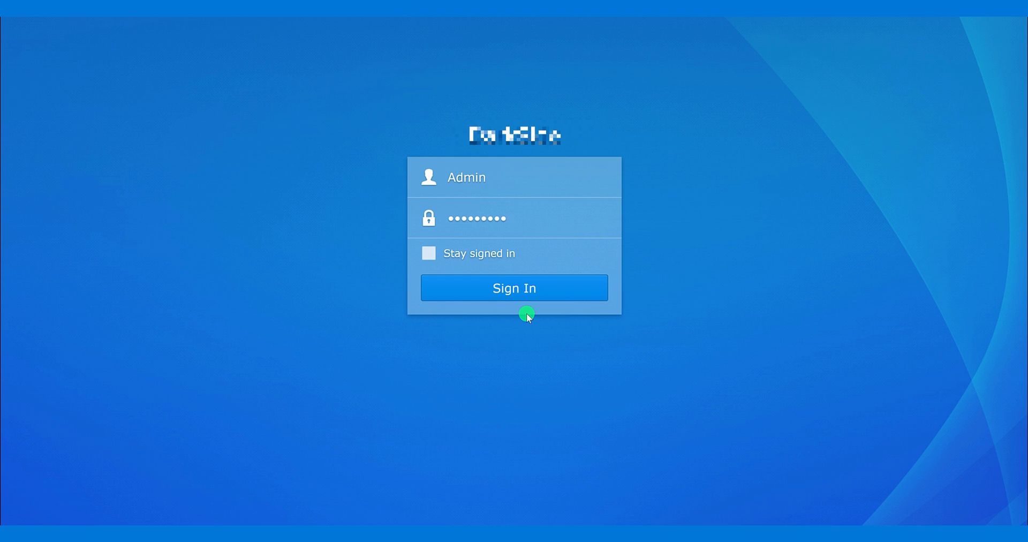
left_click(514, 288)
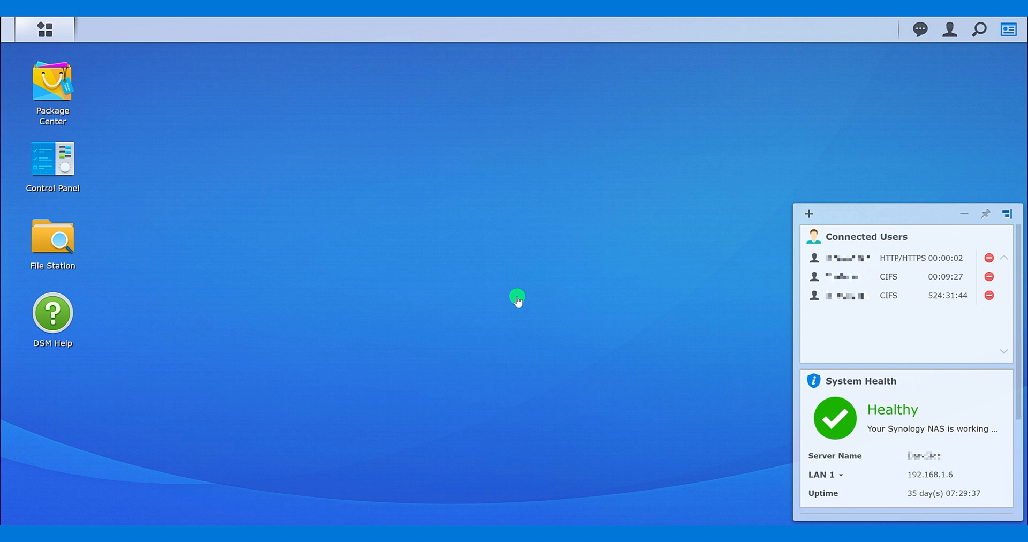
mouse_move(893, 484)
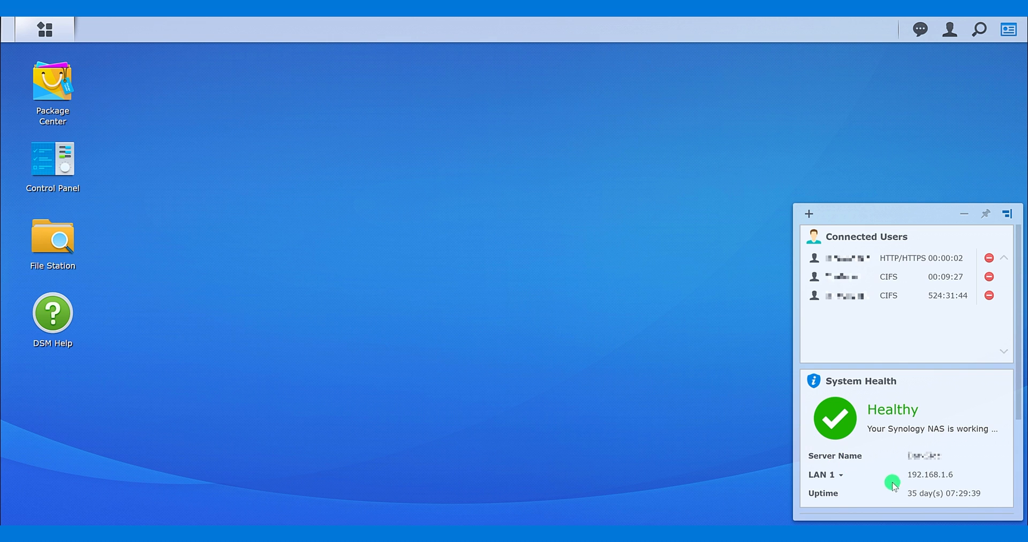
mouse_move(910, 504)
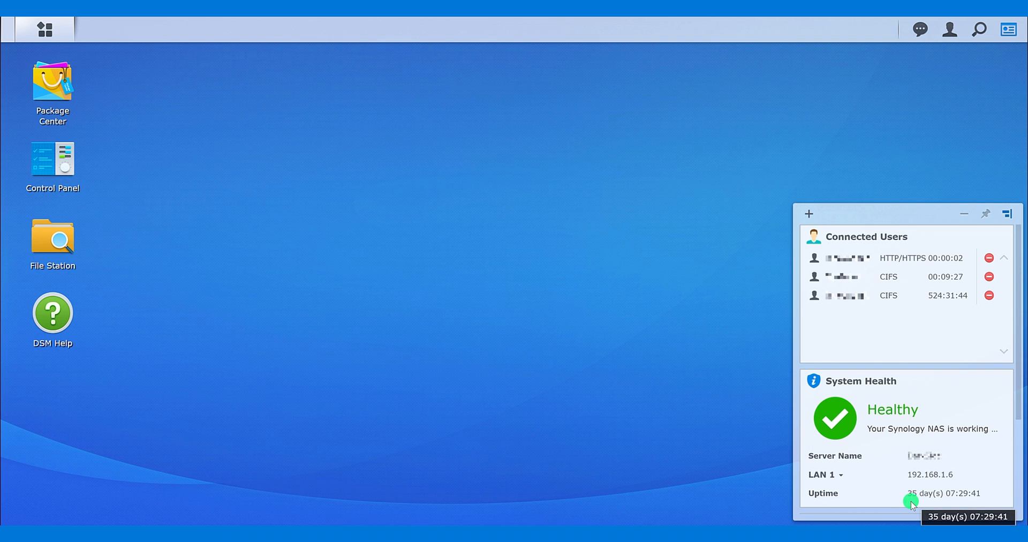
mouse_move(510, 292)
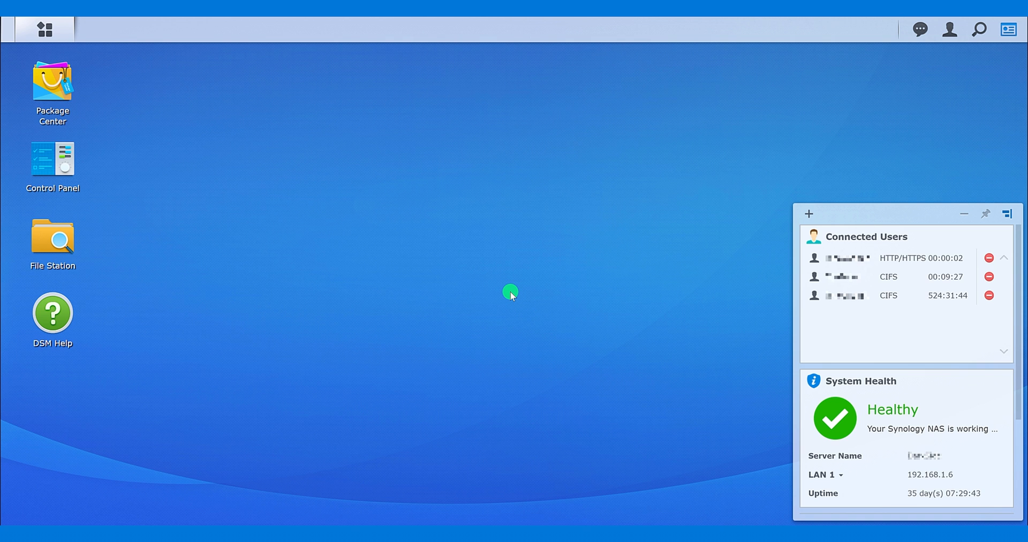
mouse_move(311, 252)
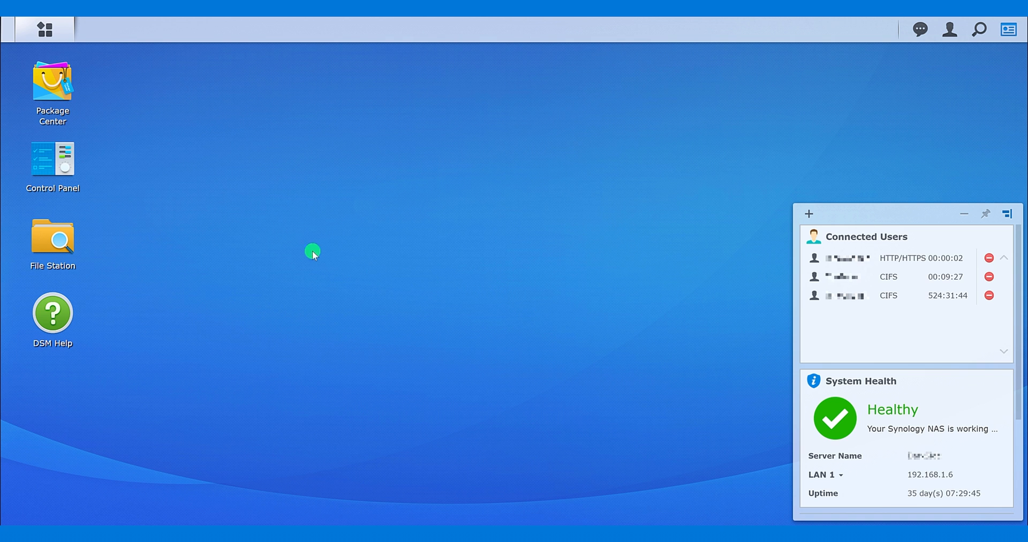
Step: Browse the All Packages catalogue in Package Center, then bring up Control Panel
double_click(52, 86)
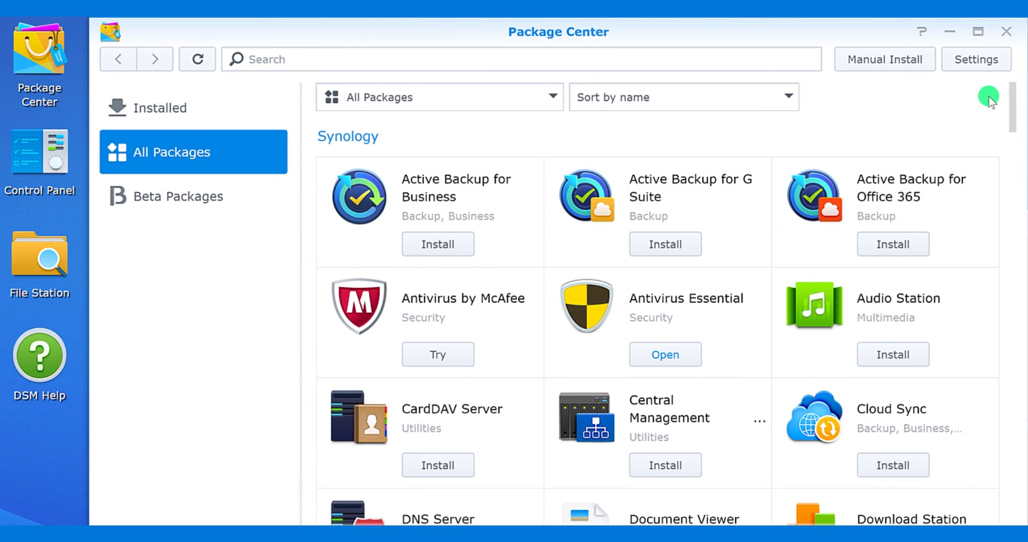
scroll("down", 3)
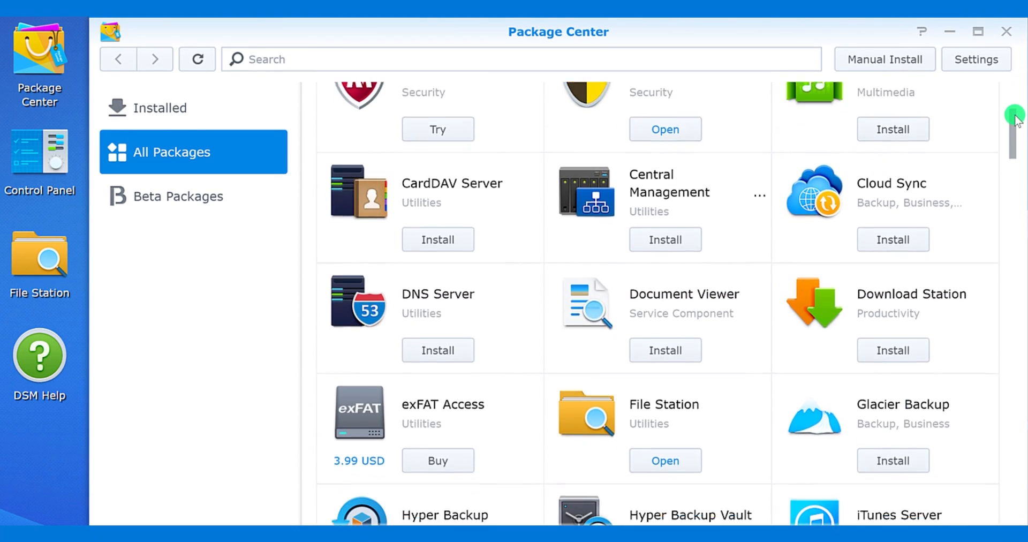
scroll("down", 3)
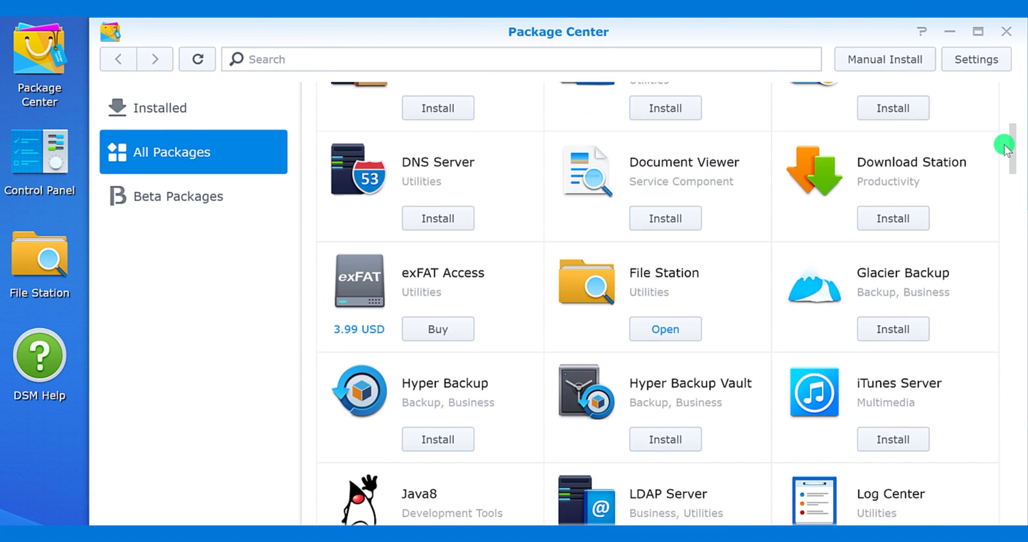
scroll("up", 3)
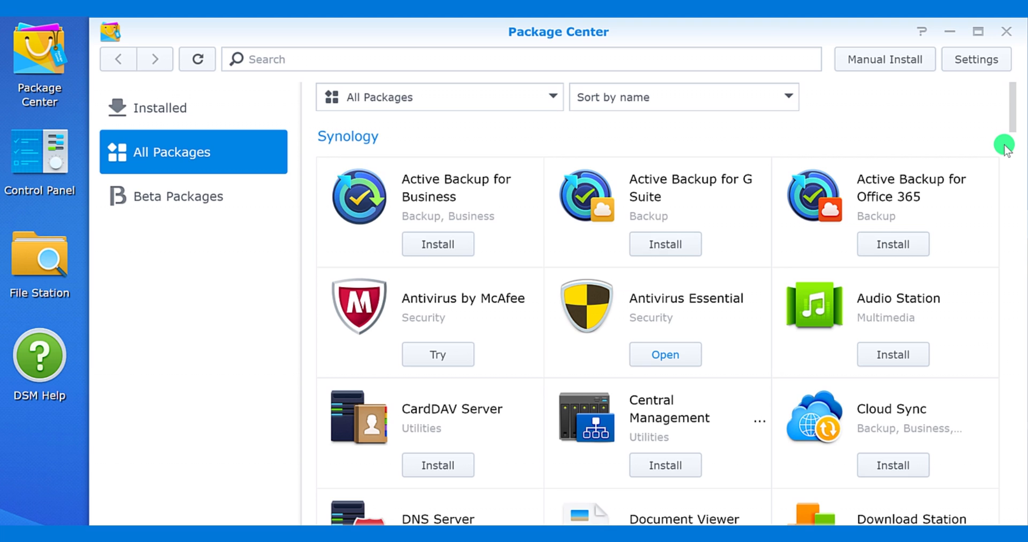
mouse_move(77, 266)
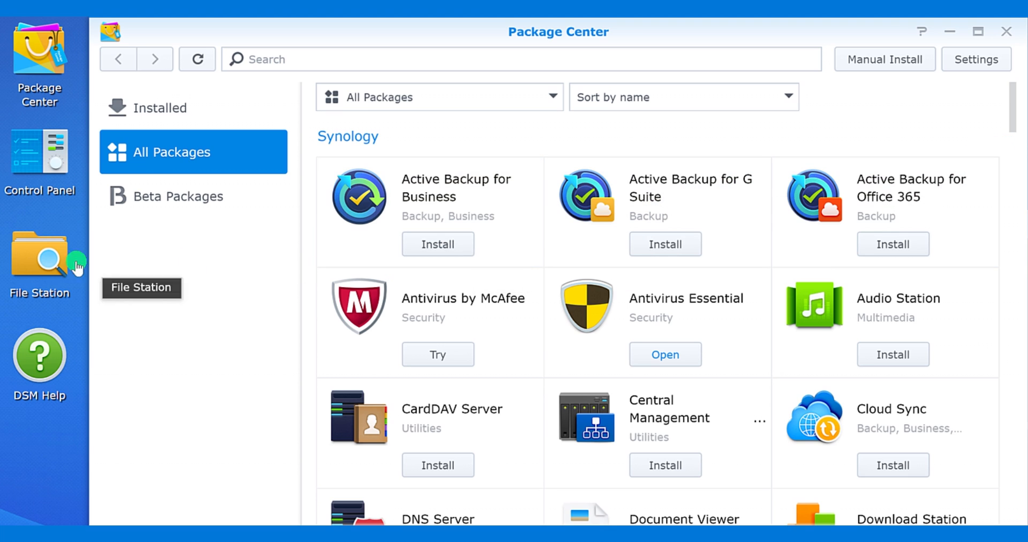
left_click(40, 151)
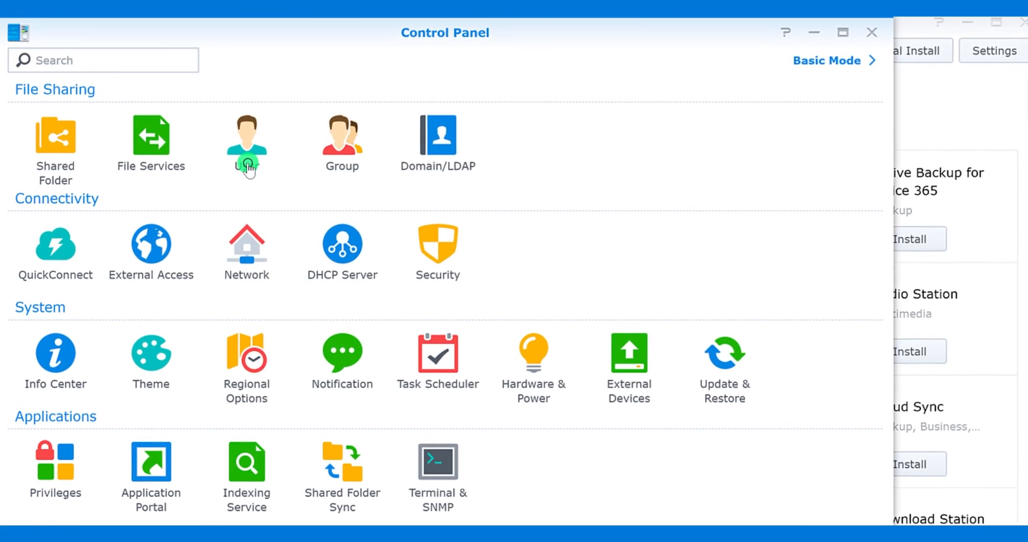
Step: Start a new user named YouTube, description 'Access to YouTube Only', with a strong confirmed password
left_click(246, 141)
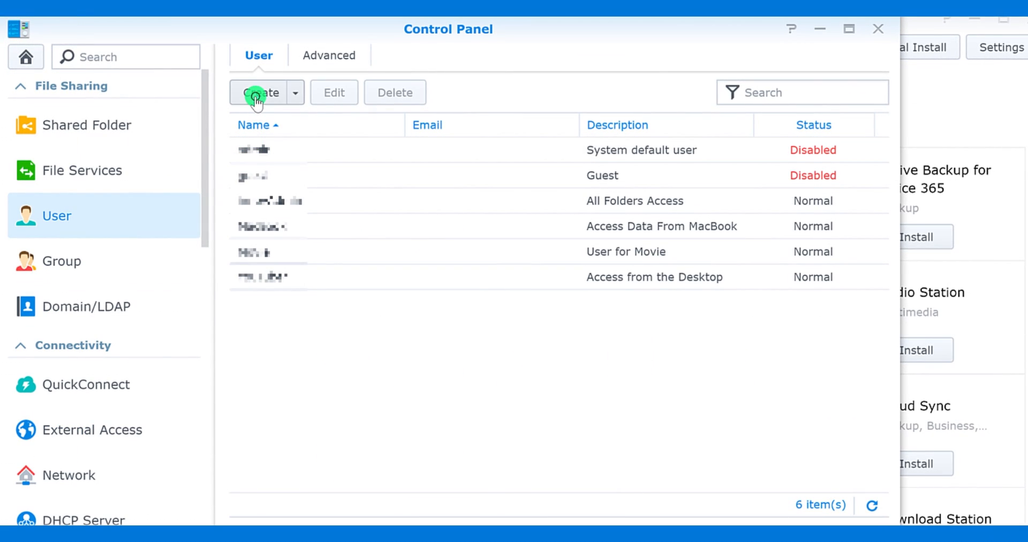
left_click(259, 92)
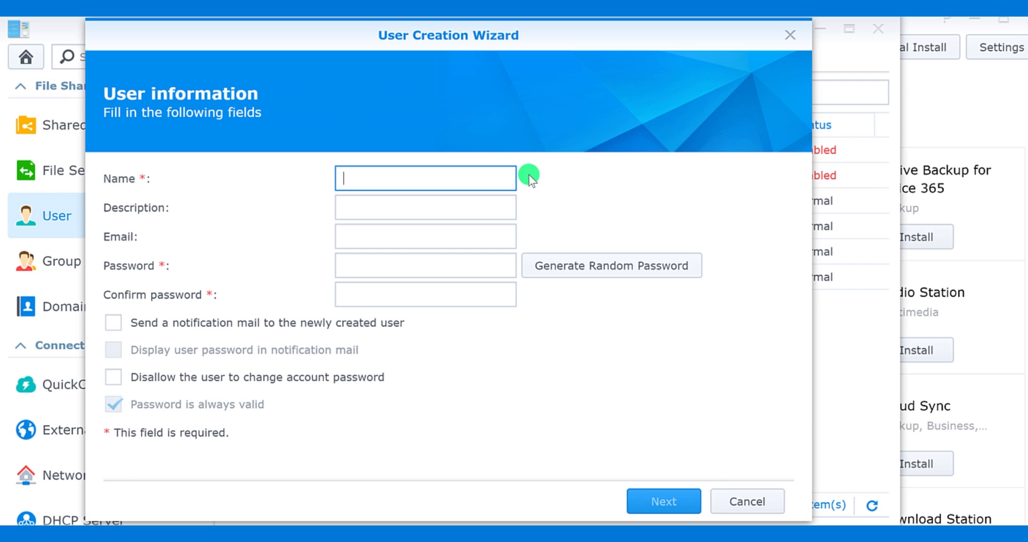
type("YouTube")
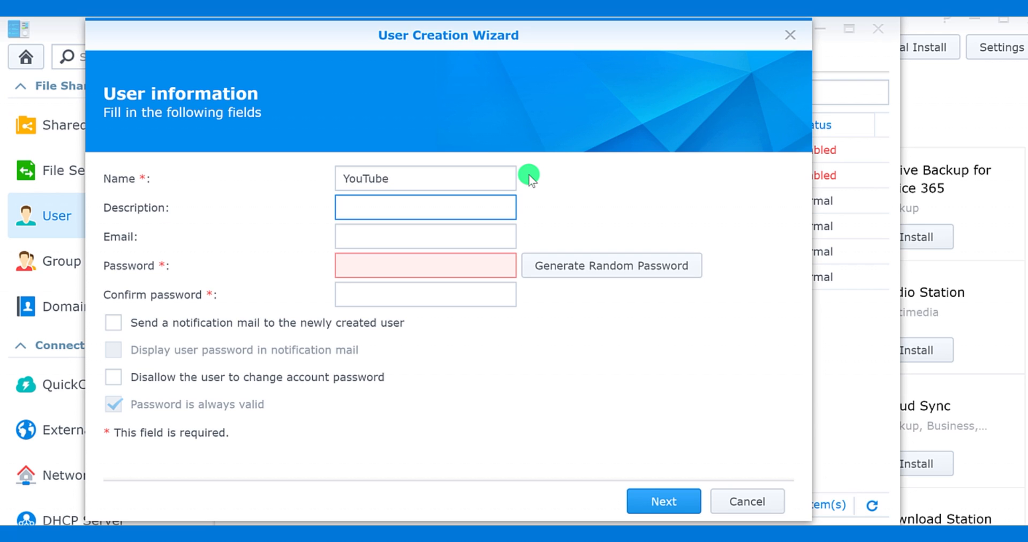
type("Access to YouTube Only")
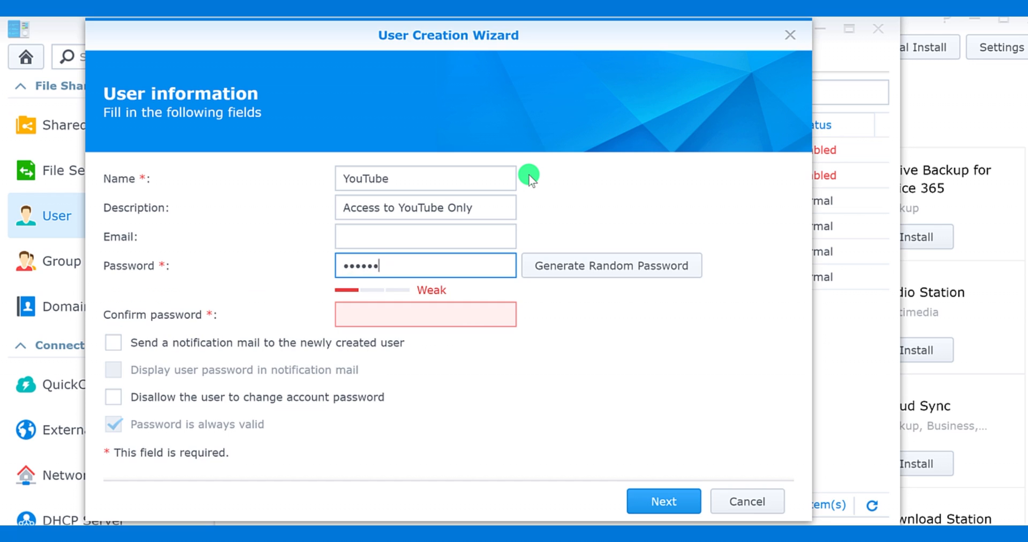
type("password")
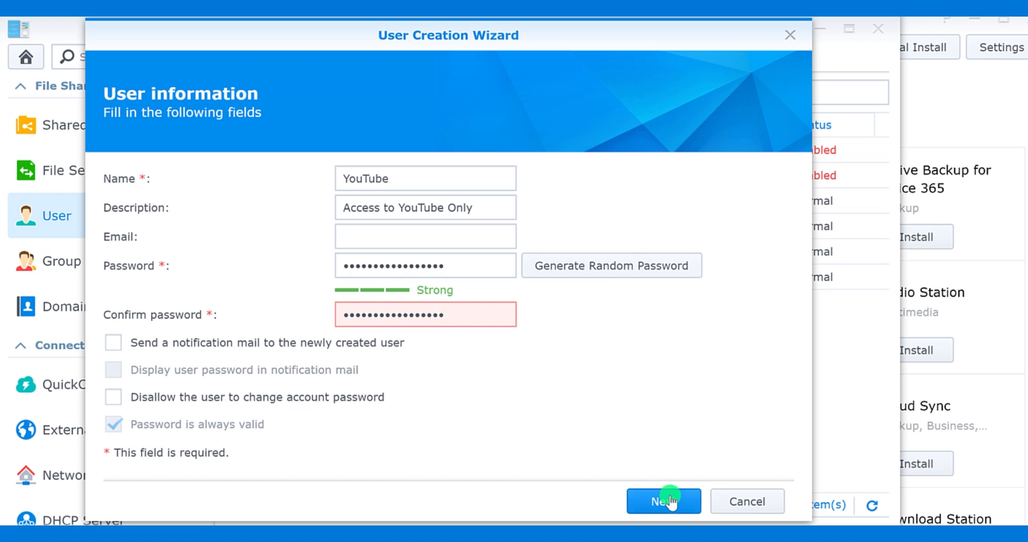
Step: Deny Entertainment and Movies and grant read/write on Time Machine, video and Work
left_click(662, 500)
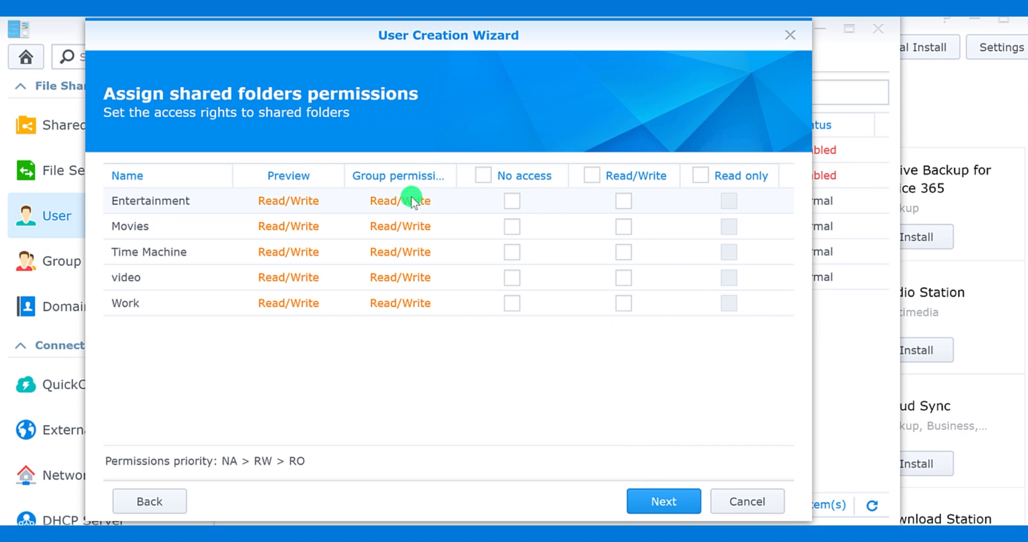
left_click(512, 200)
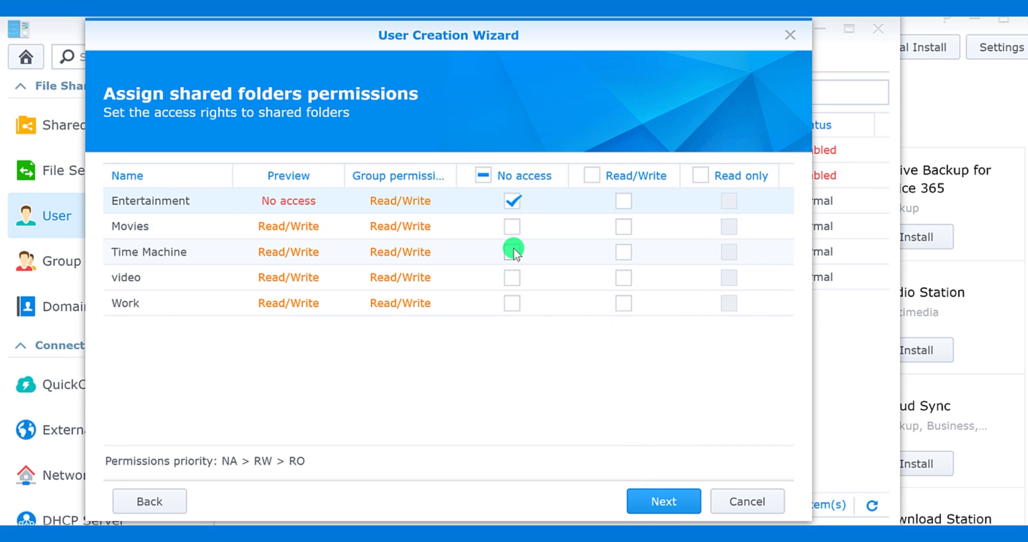
left_click(623, 252)
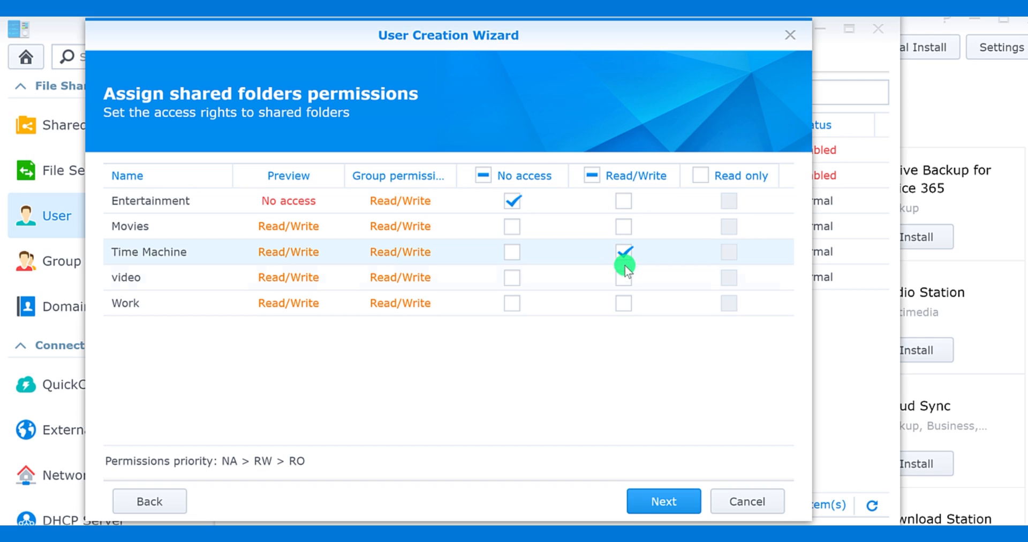
left_click(623, 277)
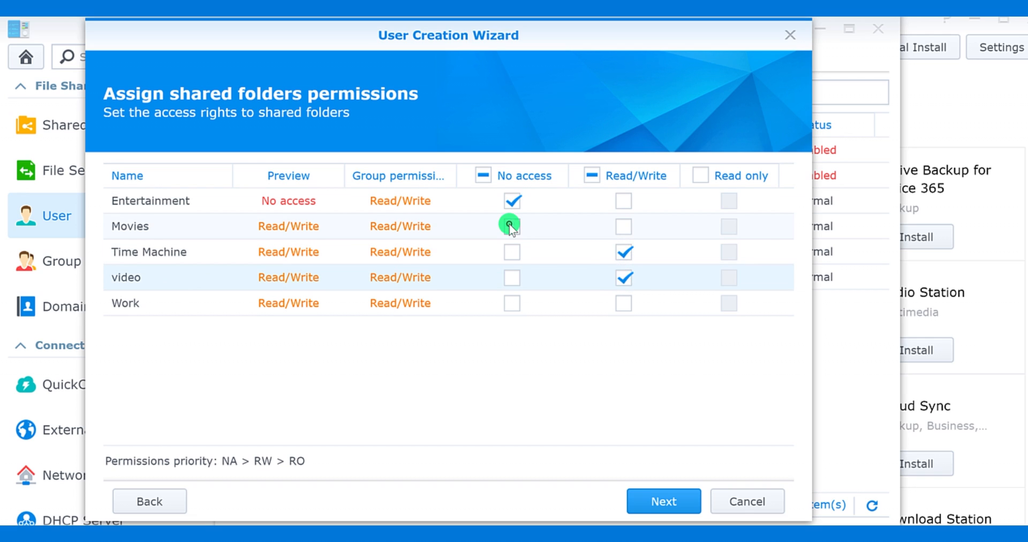
left_click(663, 501)
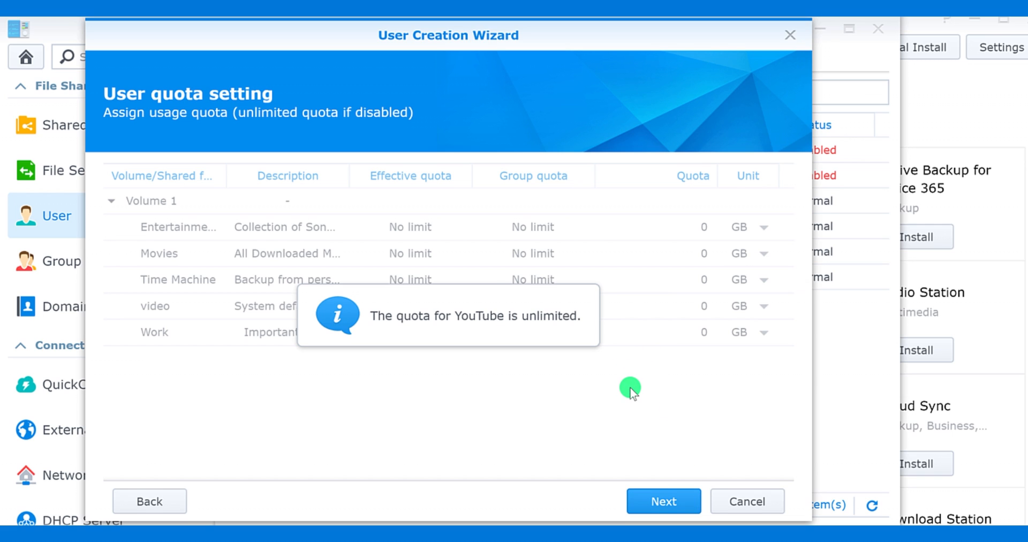
Step: Accept unlimited quota, default app and speed settings, and apply to create user YouTube
left_click(663, 500)
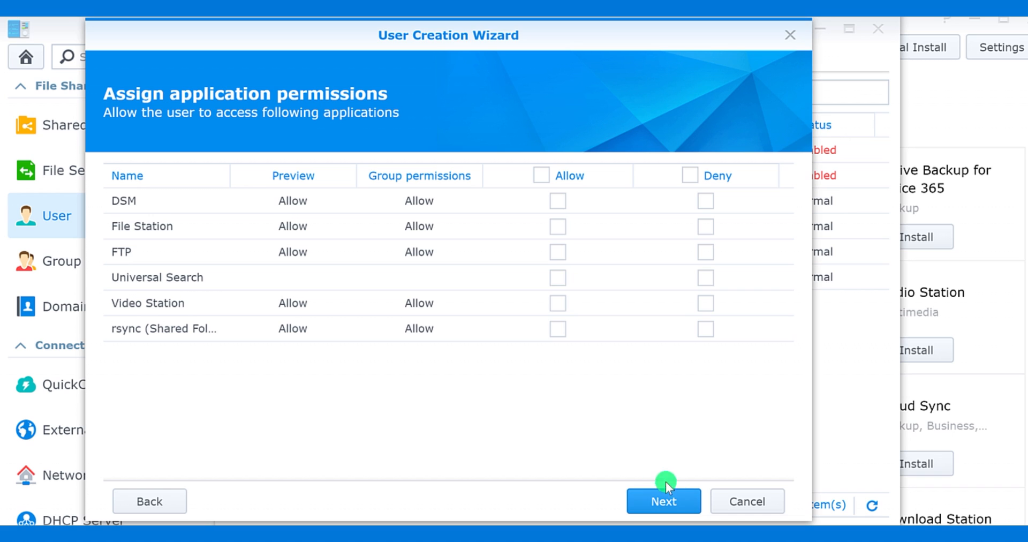
mouse_move(164, 244)
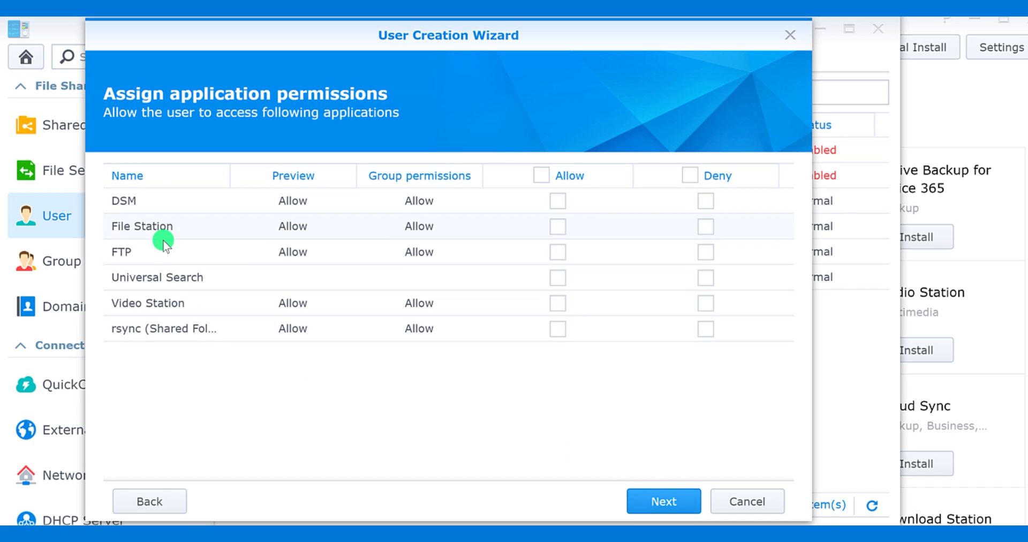
mouse_move(507, 260)
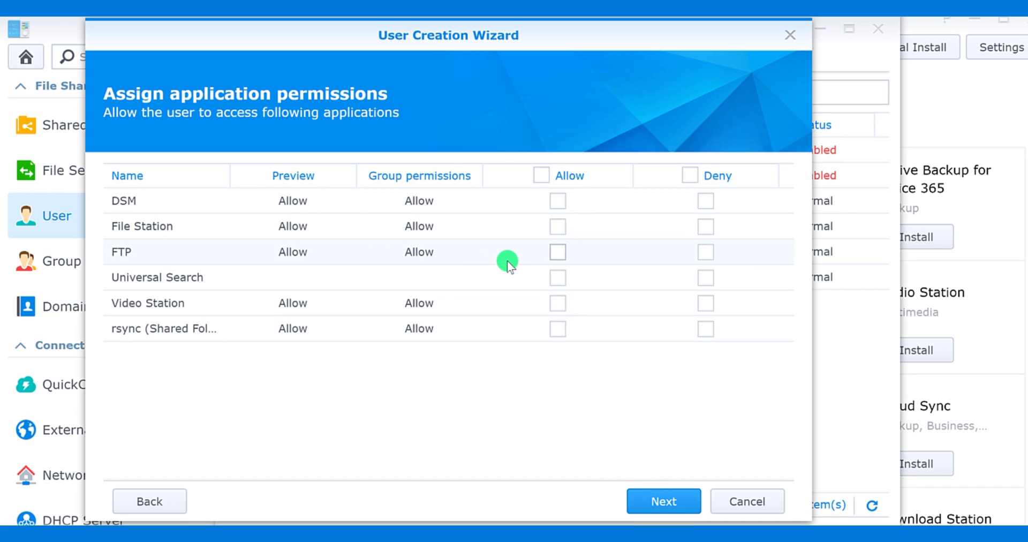
mouse_move(671, 464)
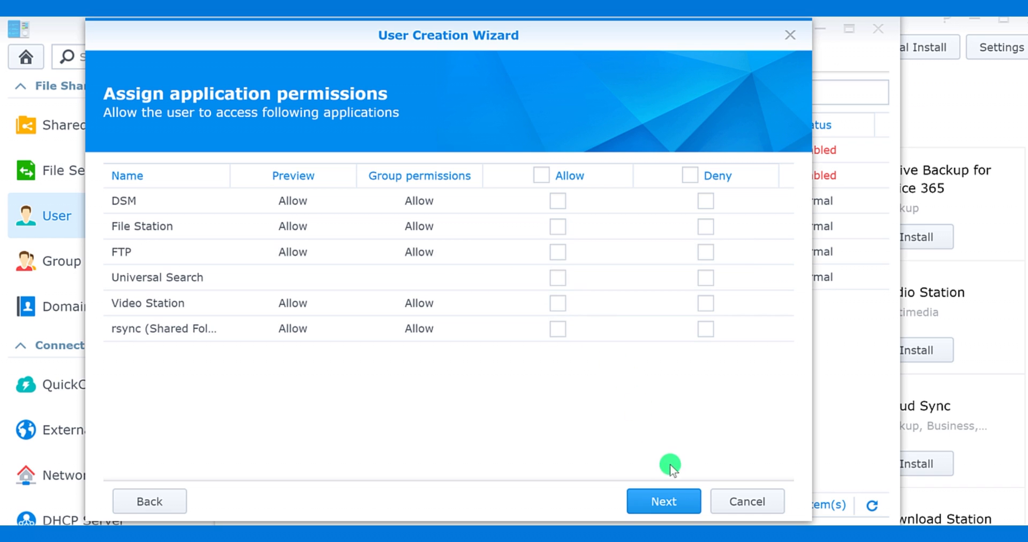
left_click(663, 501)
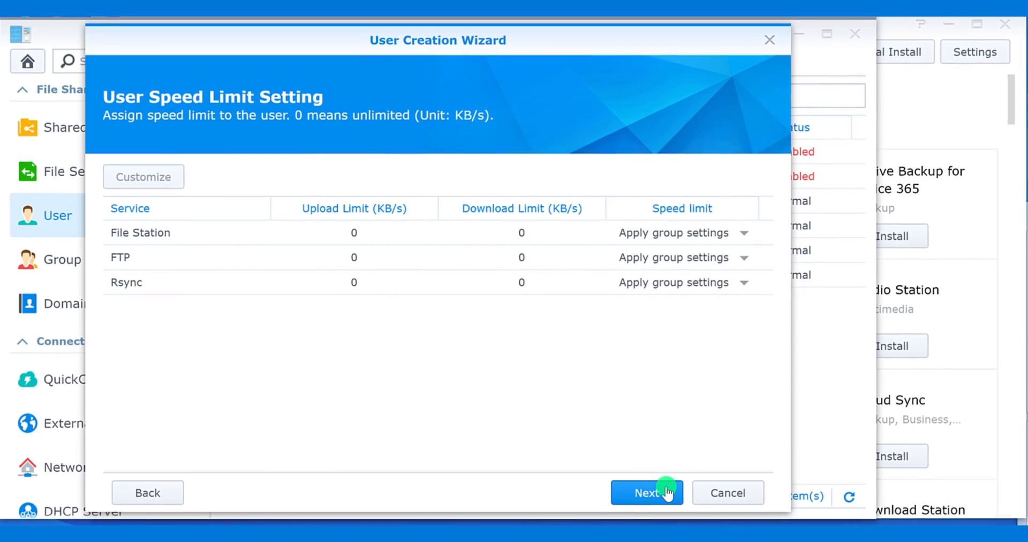
left_click(645, 493)
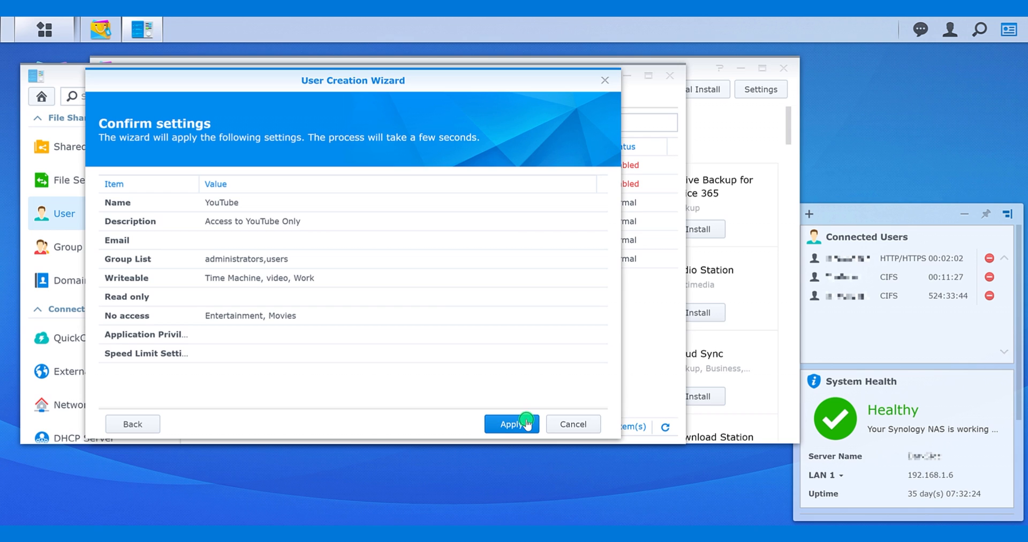
left_click(512, 425)
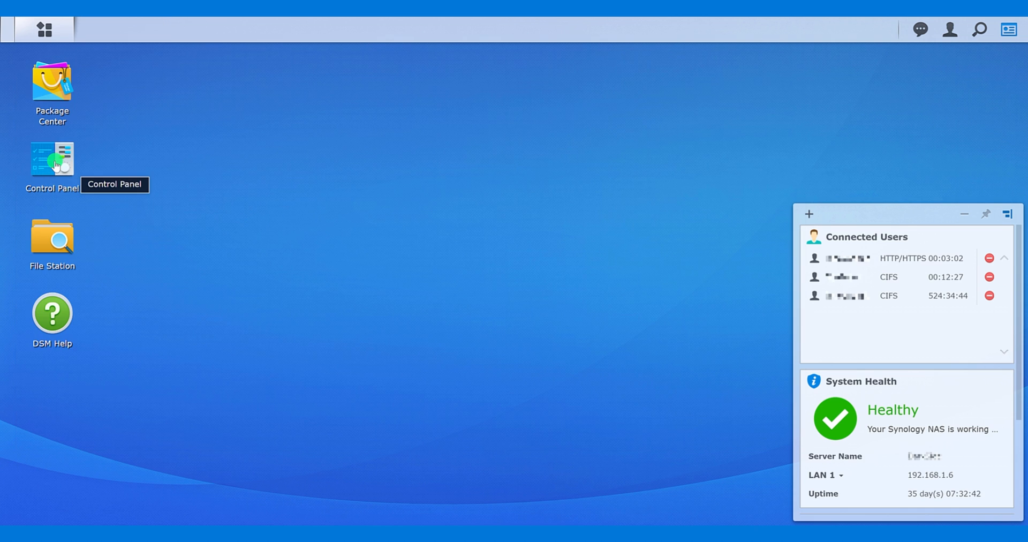
Step: In Control Panel's QuickConnect settings, toggle and leave Enable QuickConnect ticked
double_click(51, 162)
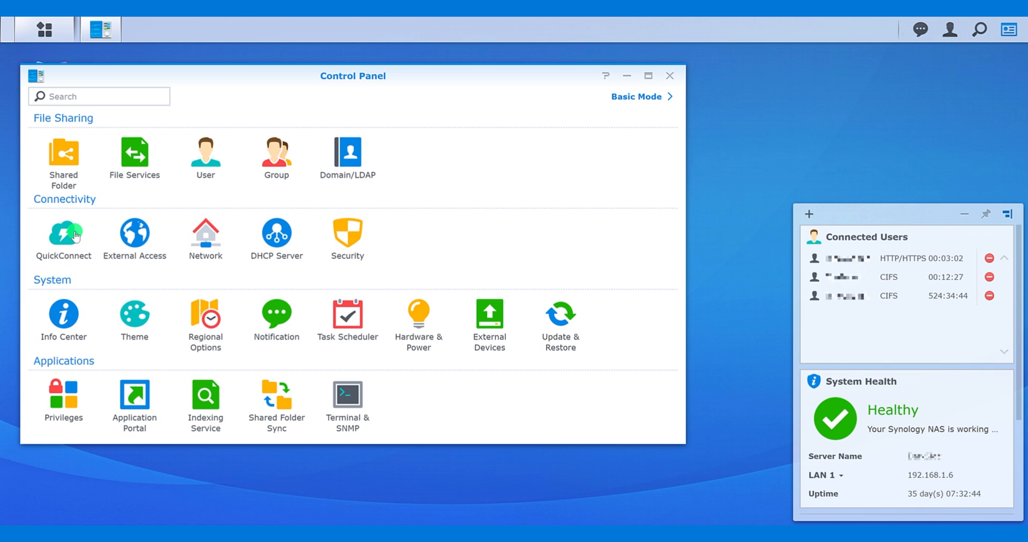
left_click(64, 234)
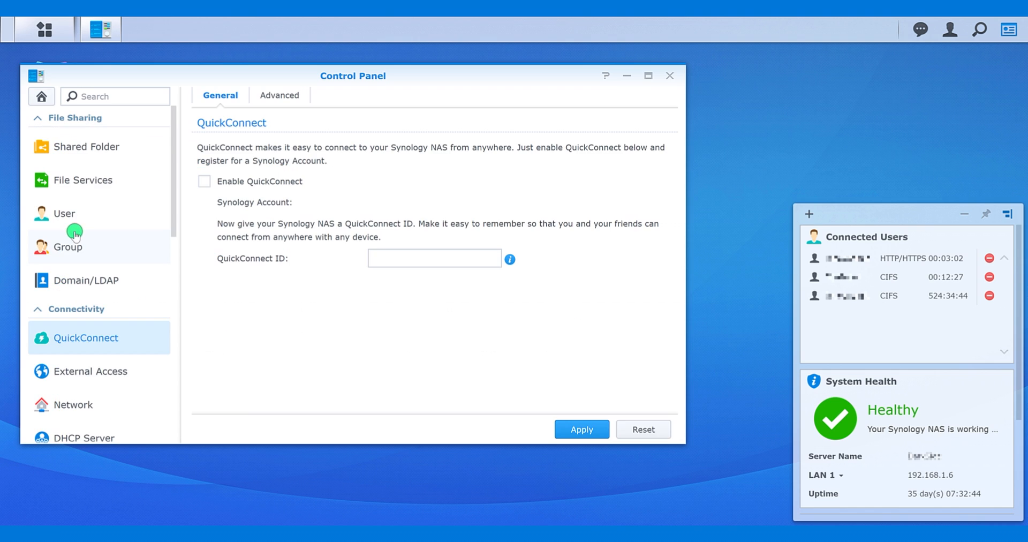
left_click(203, 181)
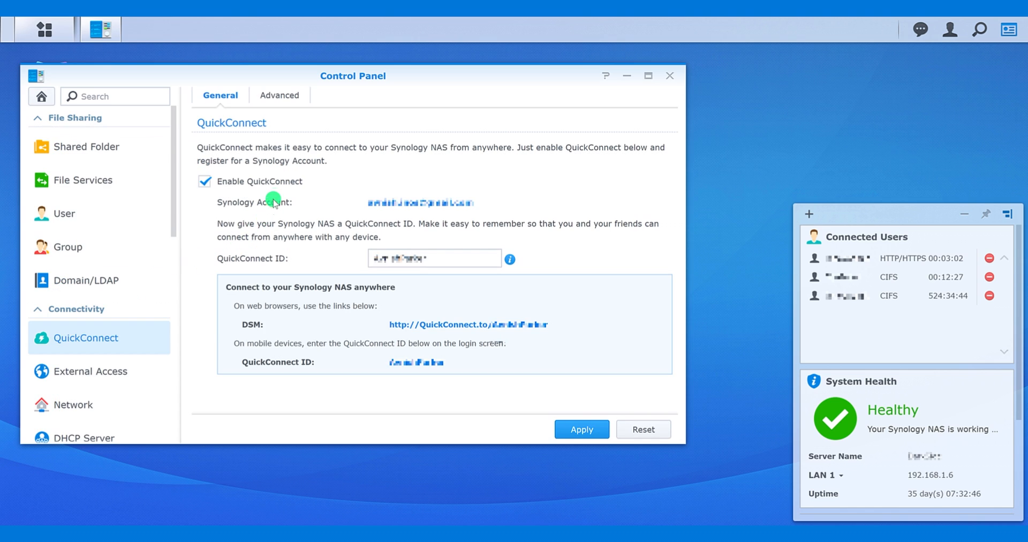
left_click(205, 181)
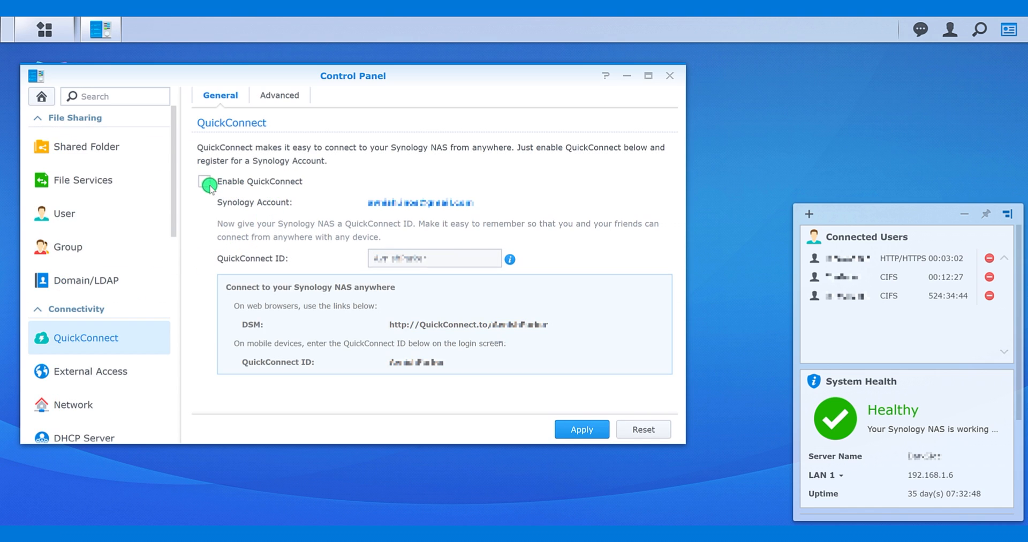
left_click(204, 182)
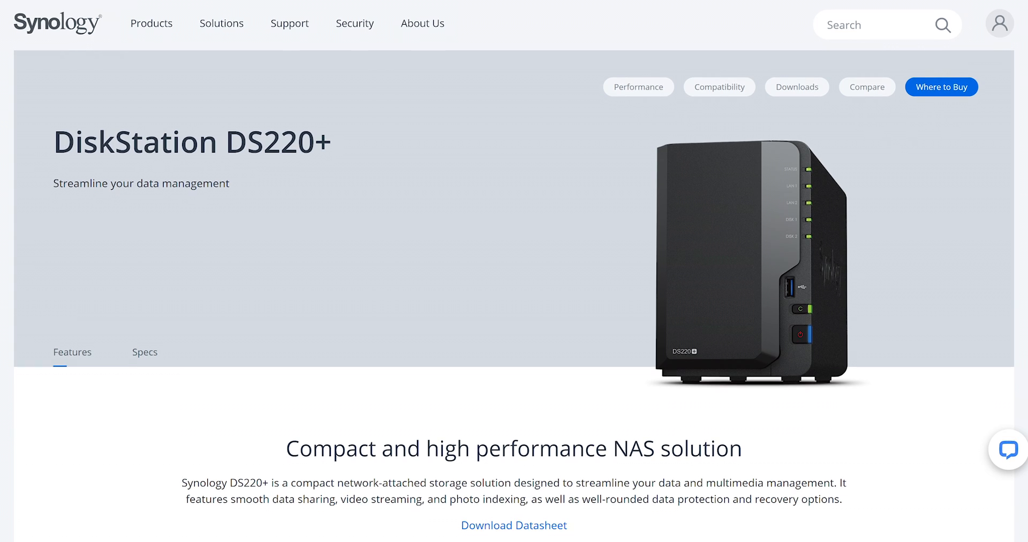
Step: Scroll the DS220+ product page down to its CPU, LAN and RAID 1 highlights
scroll("down", 3)
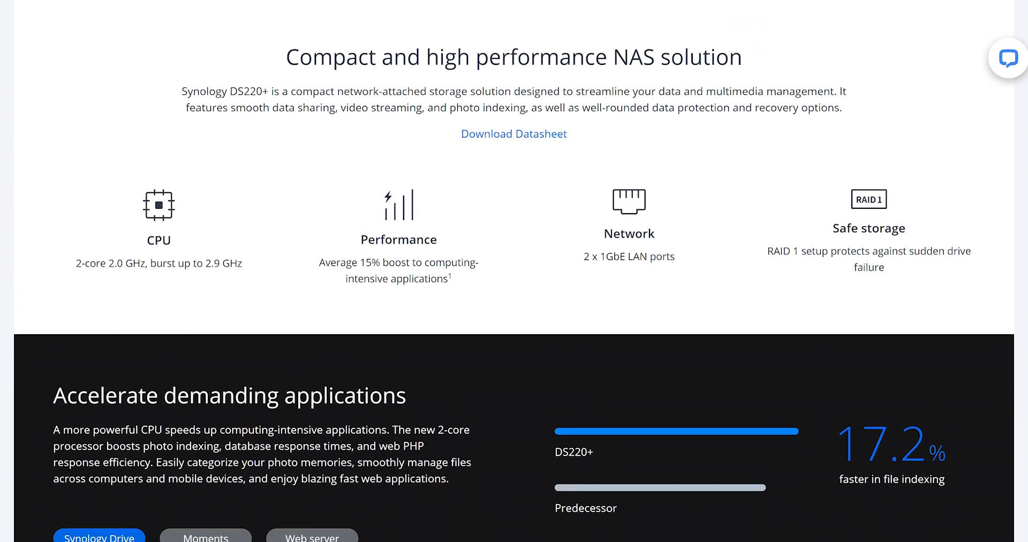
scroll("down", 3)
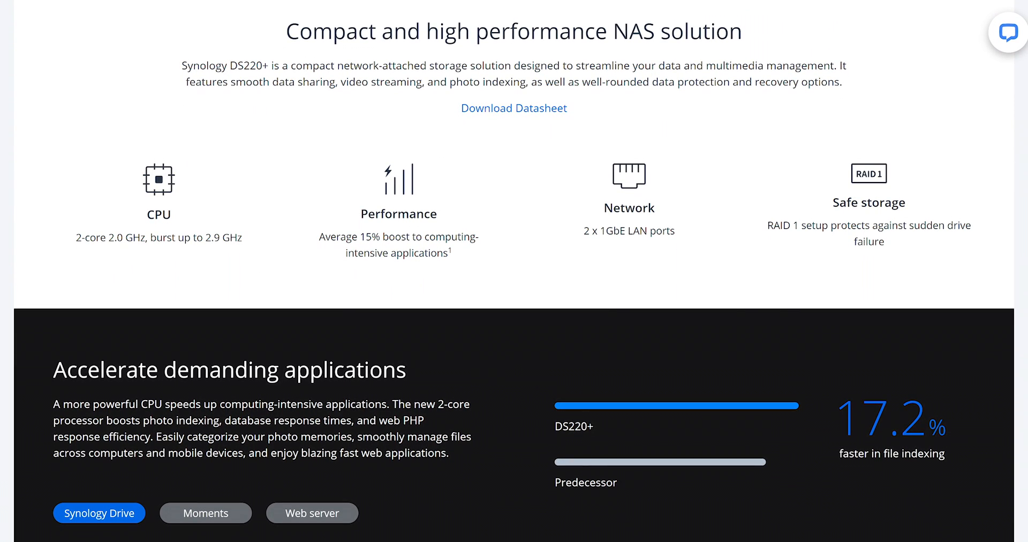